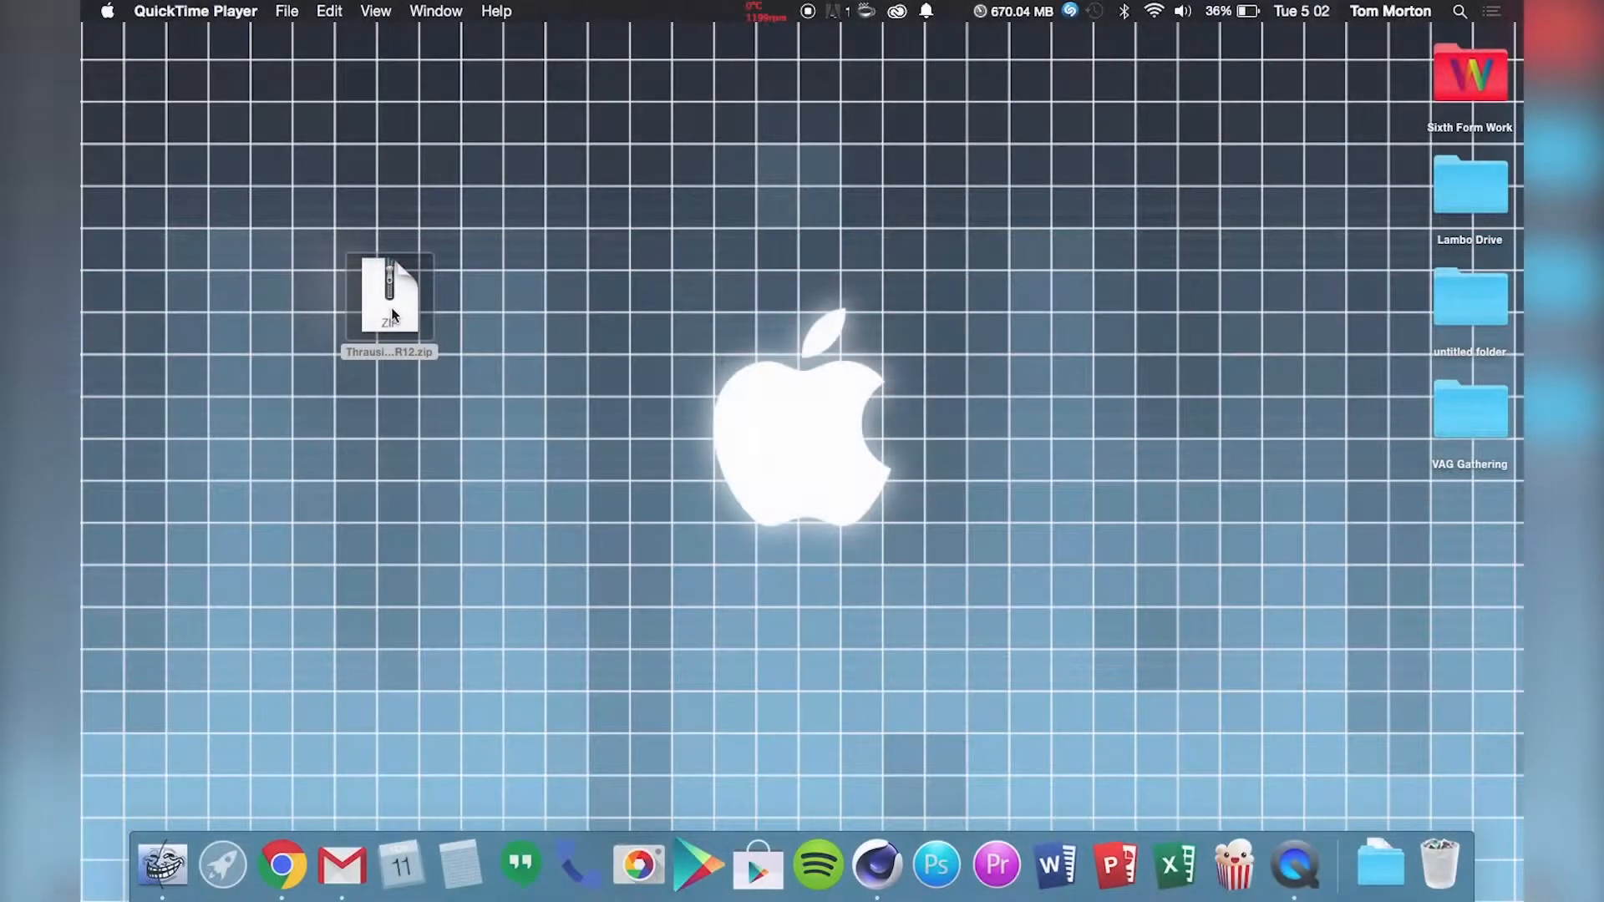
# Move the downloaded zip aside and confirm in About that Cinema 4D is Broadcast R14.
pyautogui.moveTo(389, 302); pyautogui.dragTo(619, 322)
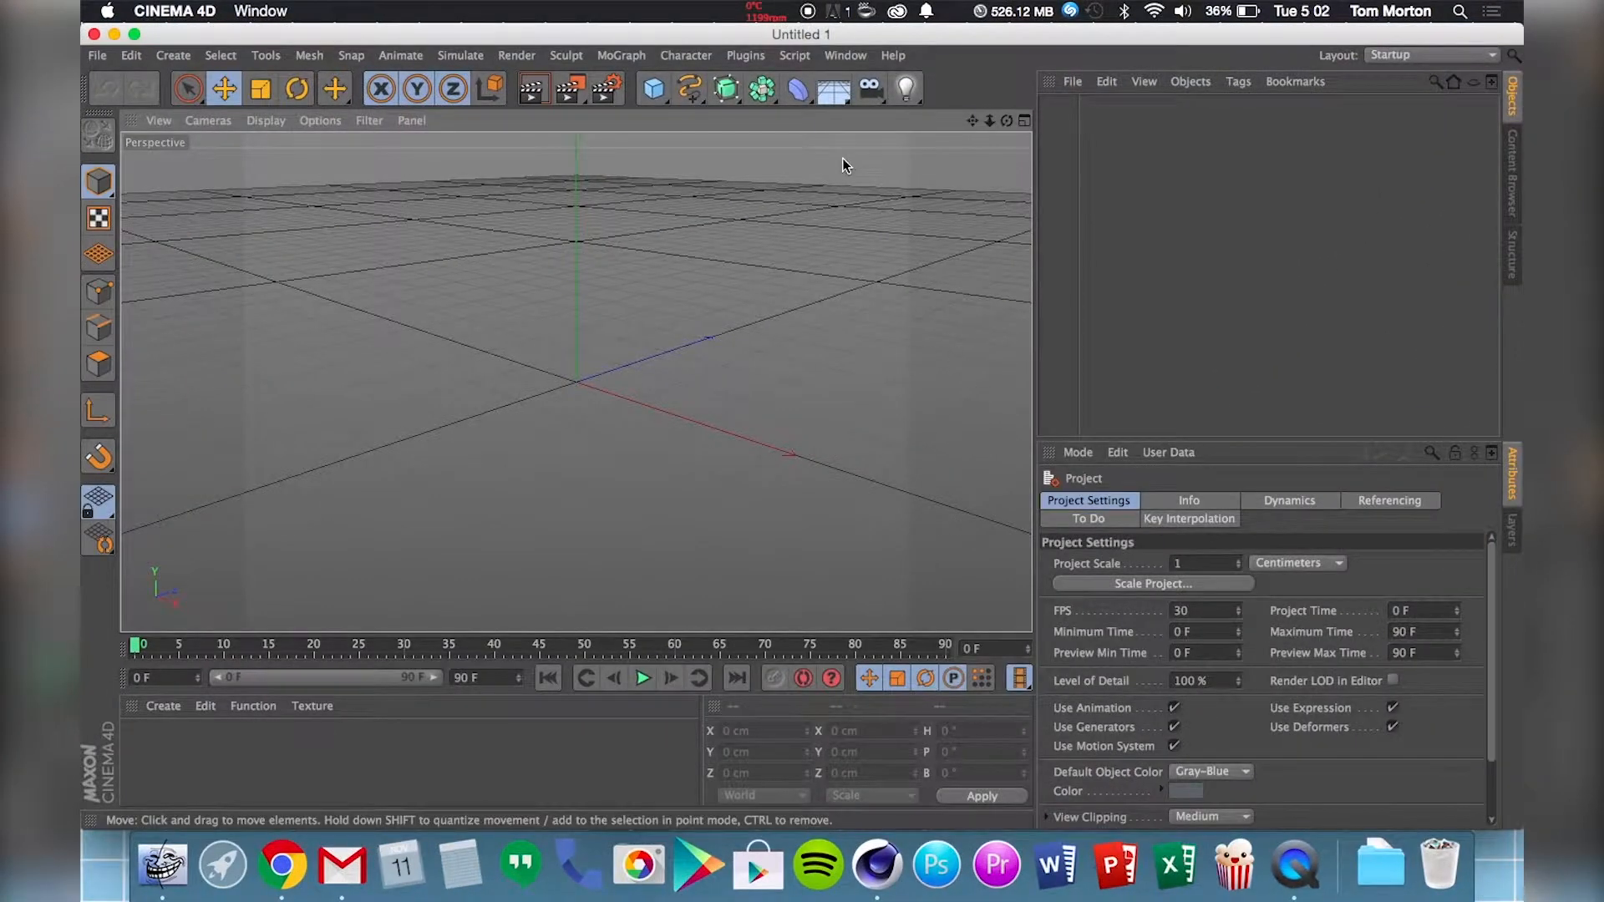
pyautogui.click(892, 55)
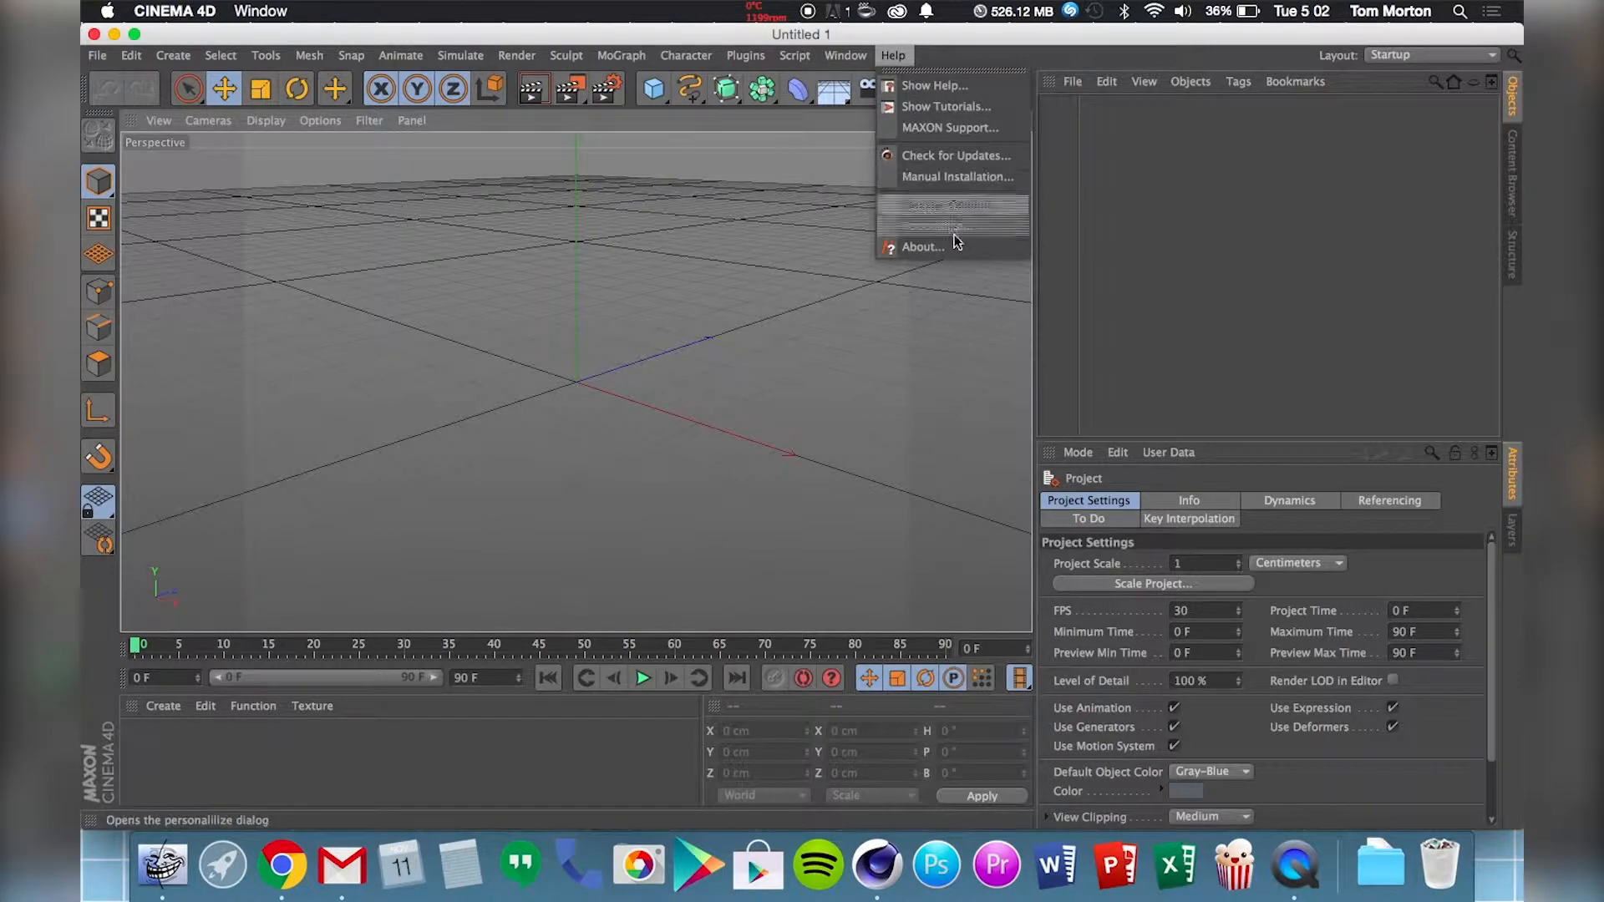
pyautogui.click(921, 247)
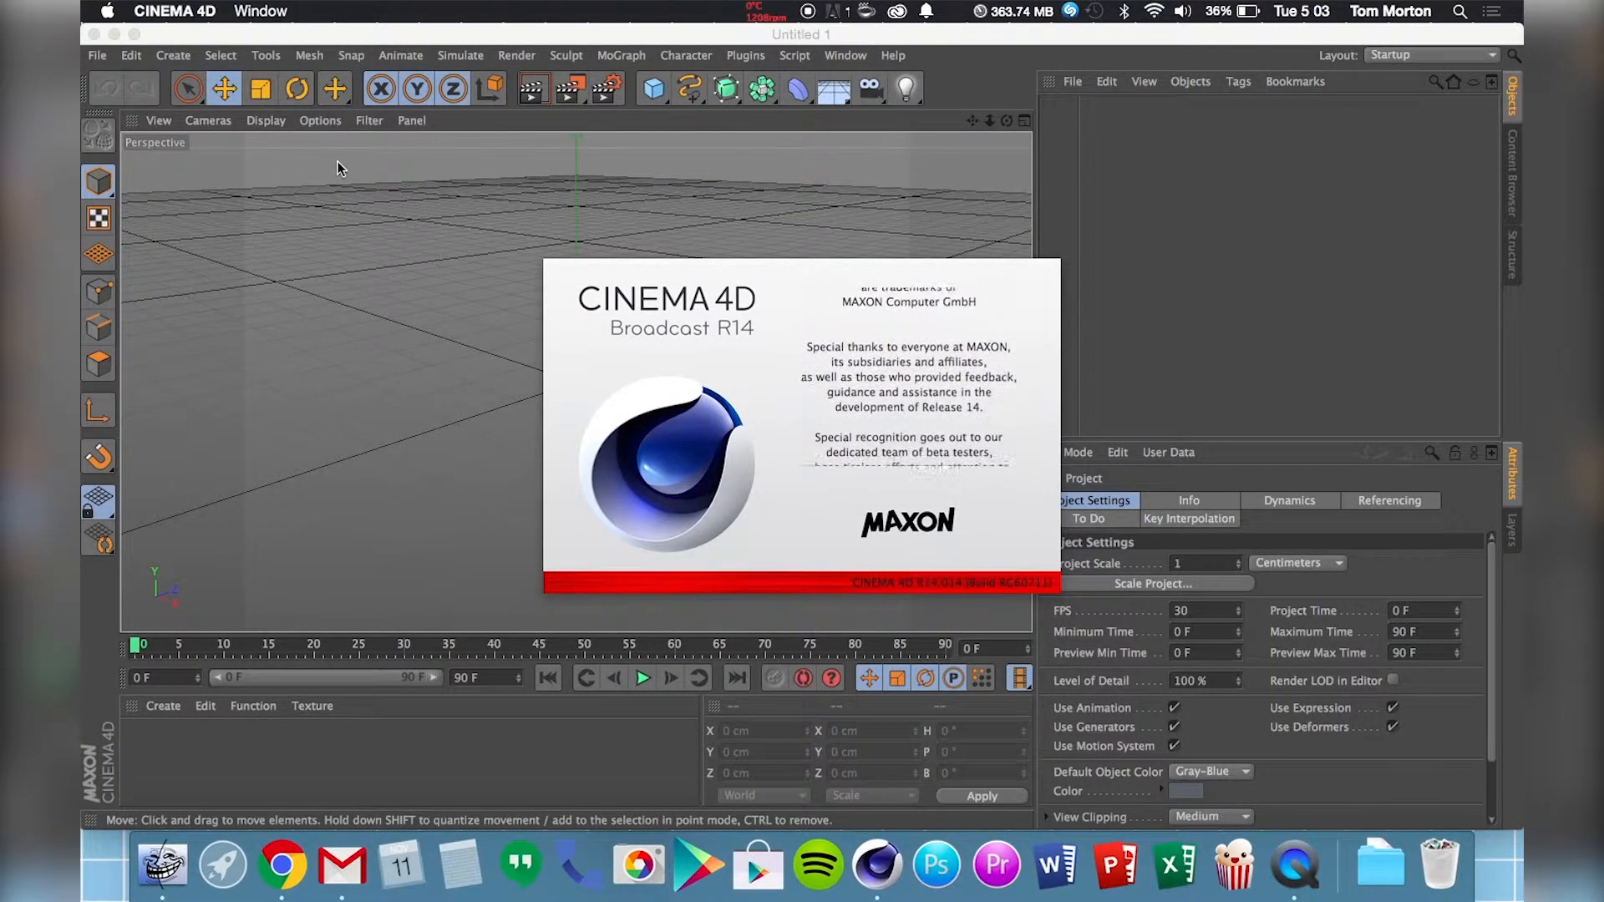
pyautogui.click(174, 11)
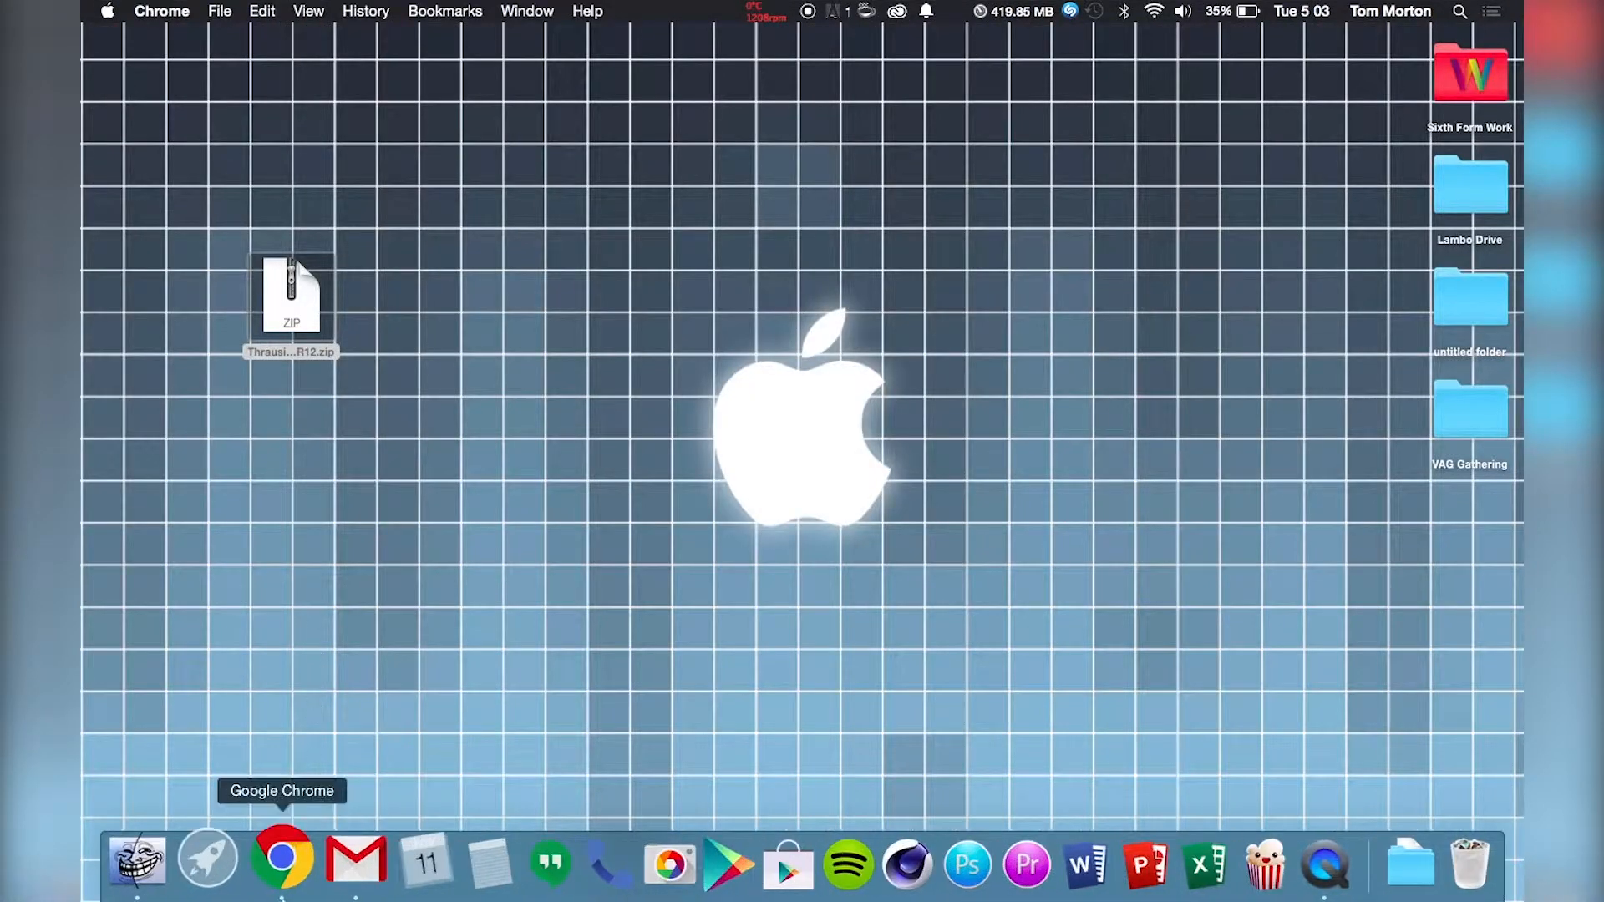
# Load nitro4d.com/blog/freebie/thrausi/ in Chrome and scroll to the per-release download links.
pyautogui.click(283, 861)
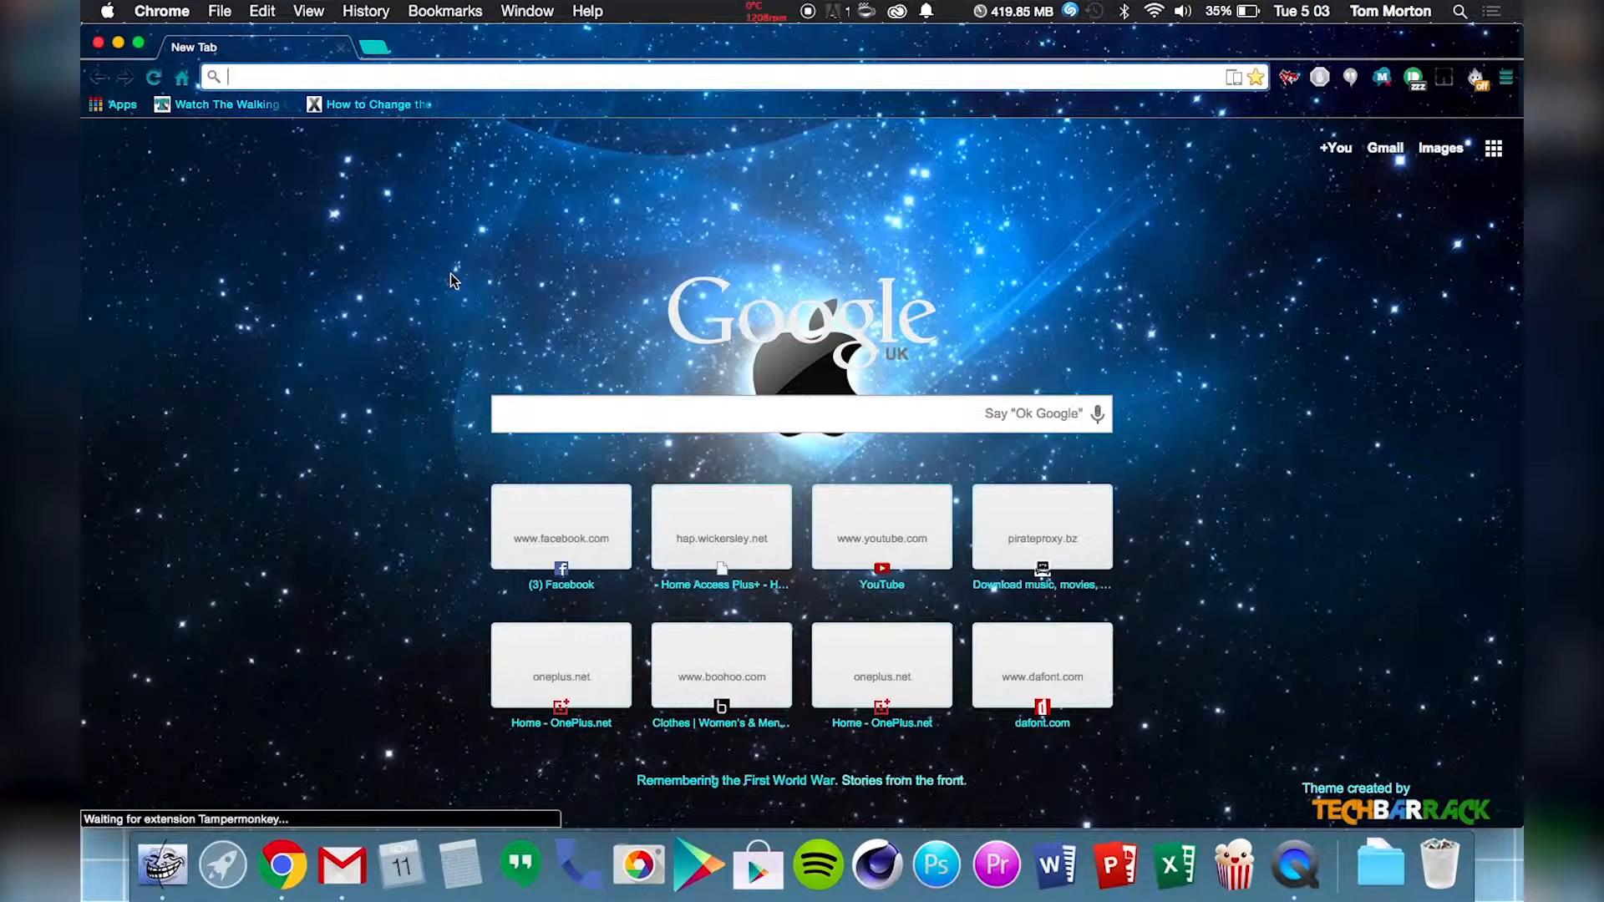
pyautogui.write('nitro4d.com/blog/freebie/thrausi/')
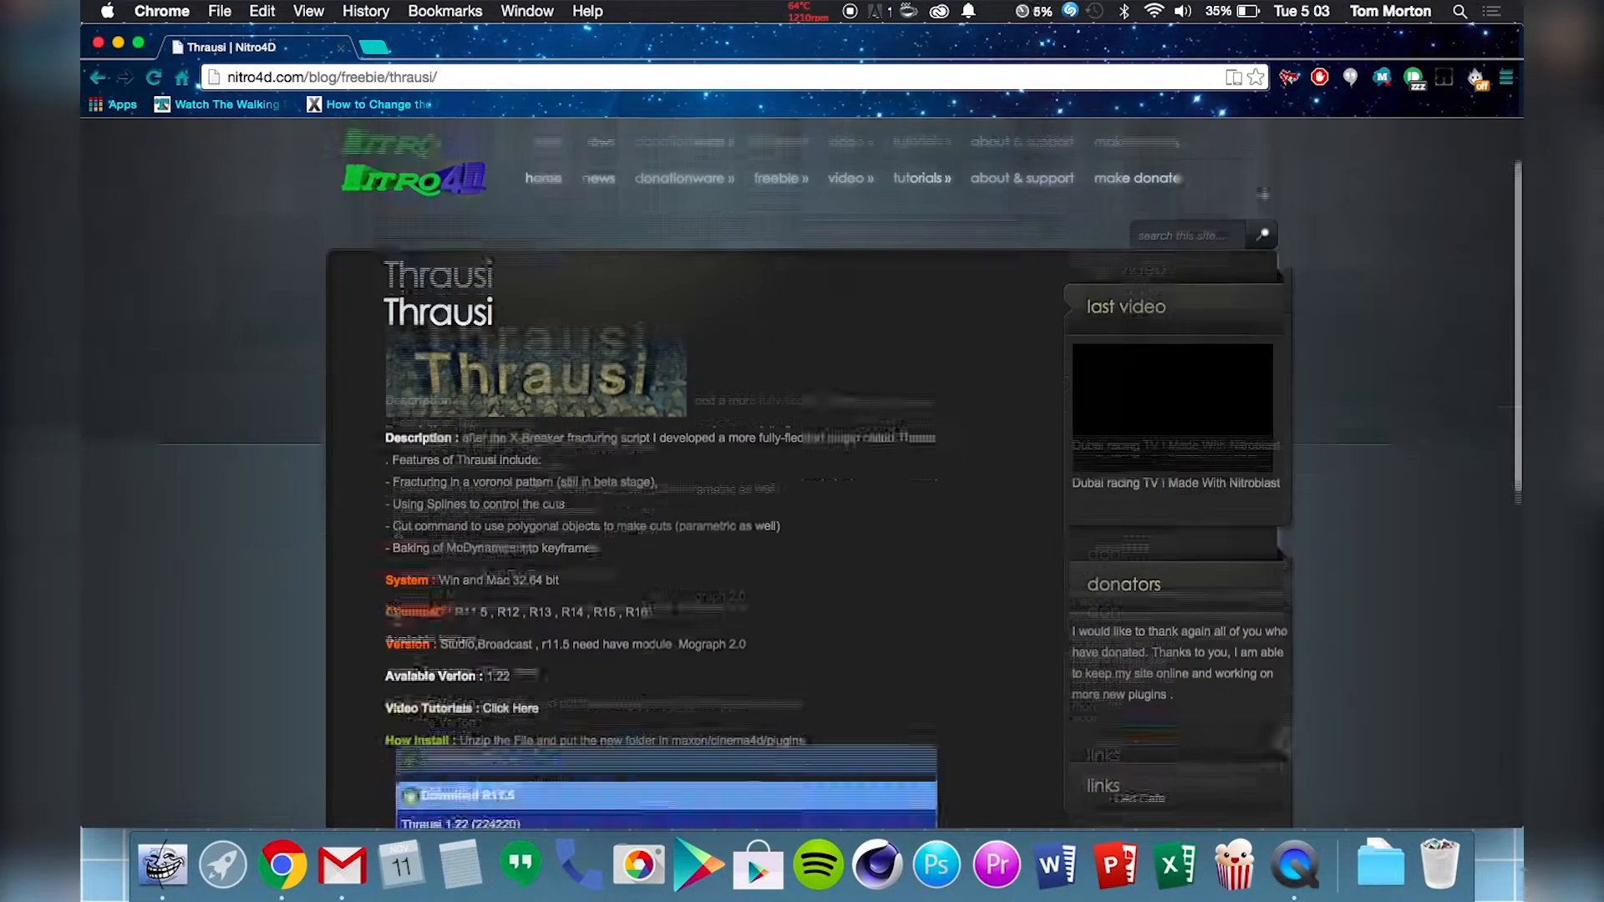
pyautogui.scroll(-3)
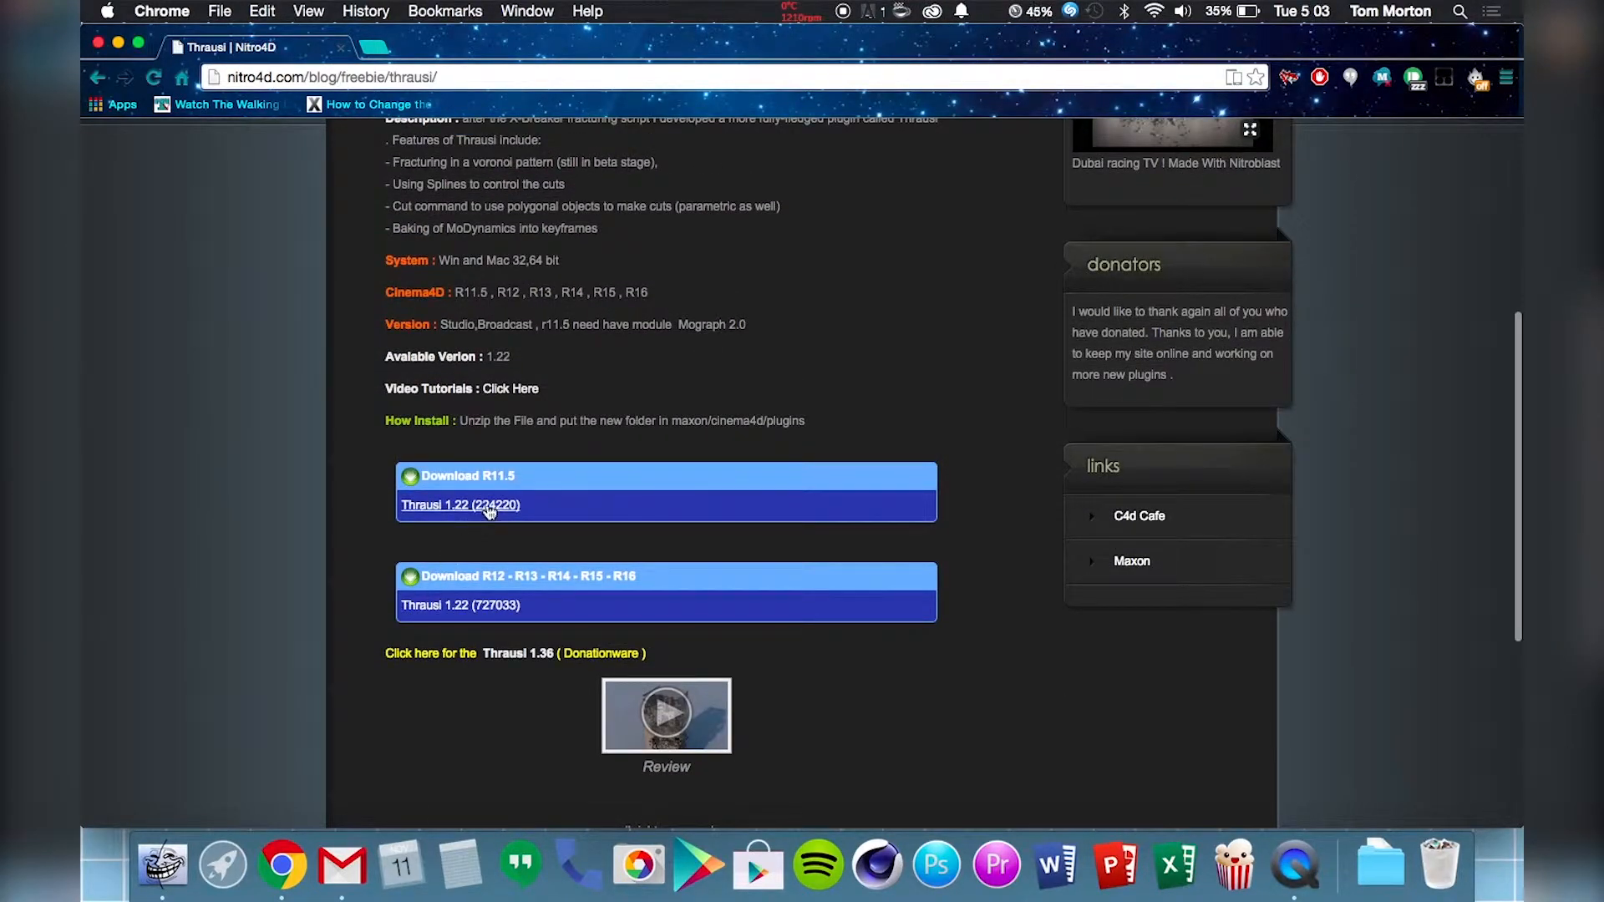
pyautogui.moveTo(481, 618)
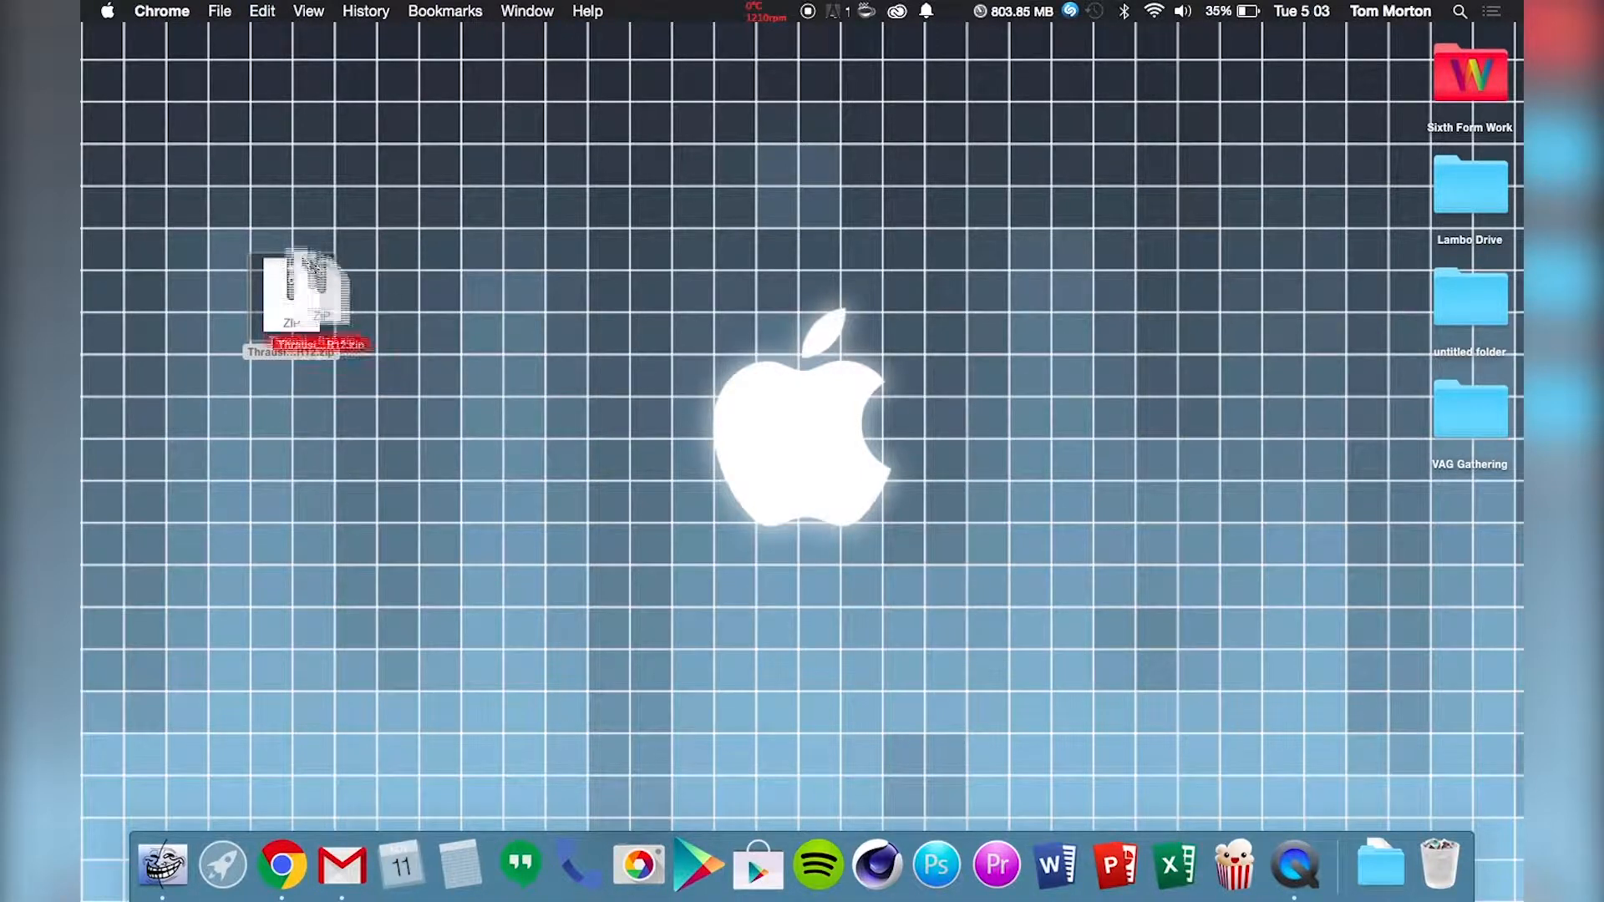
# Extract the Thrausi R12 zip into a 'Thrausi 1.22 R12' folder on the desktop.
pyautogui.click(302, 306)
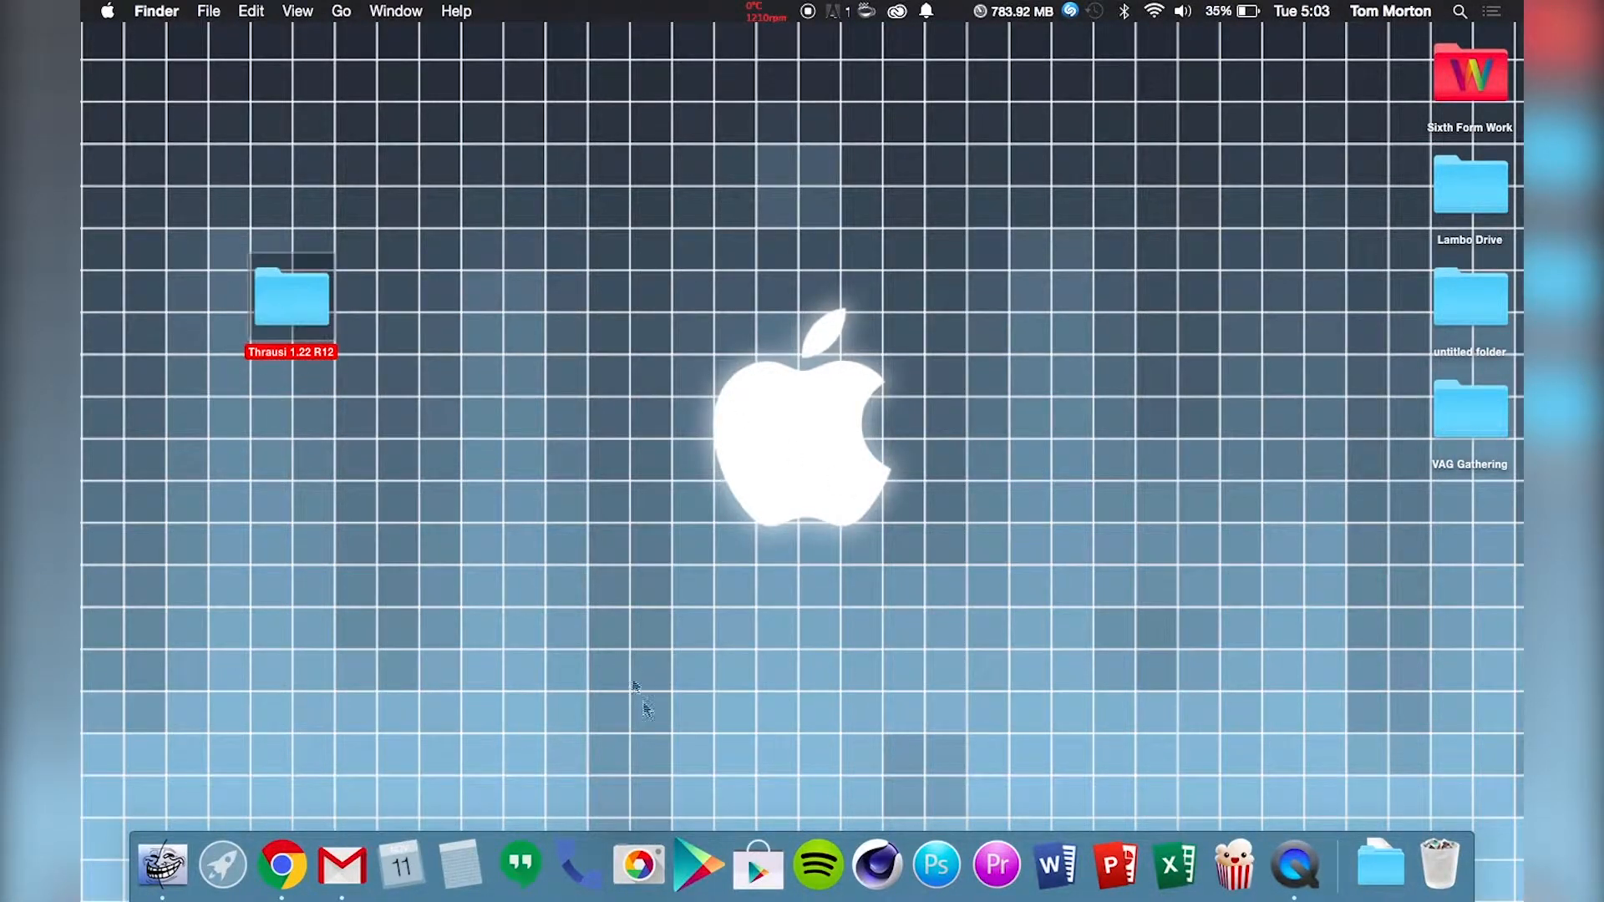
# Move Thrausi 1.22 R12 into Cinema 4D R14's plugins folder, authenticating with the admin password.
pyautogui.rightClick(878, 865)
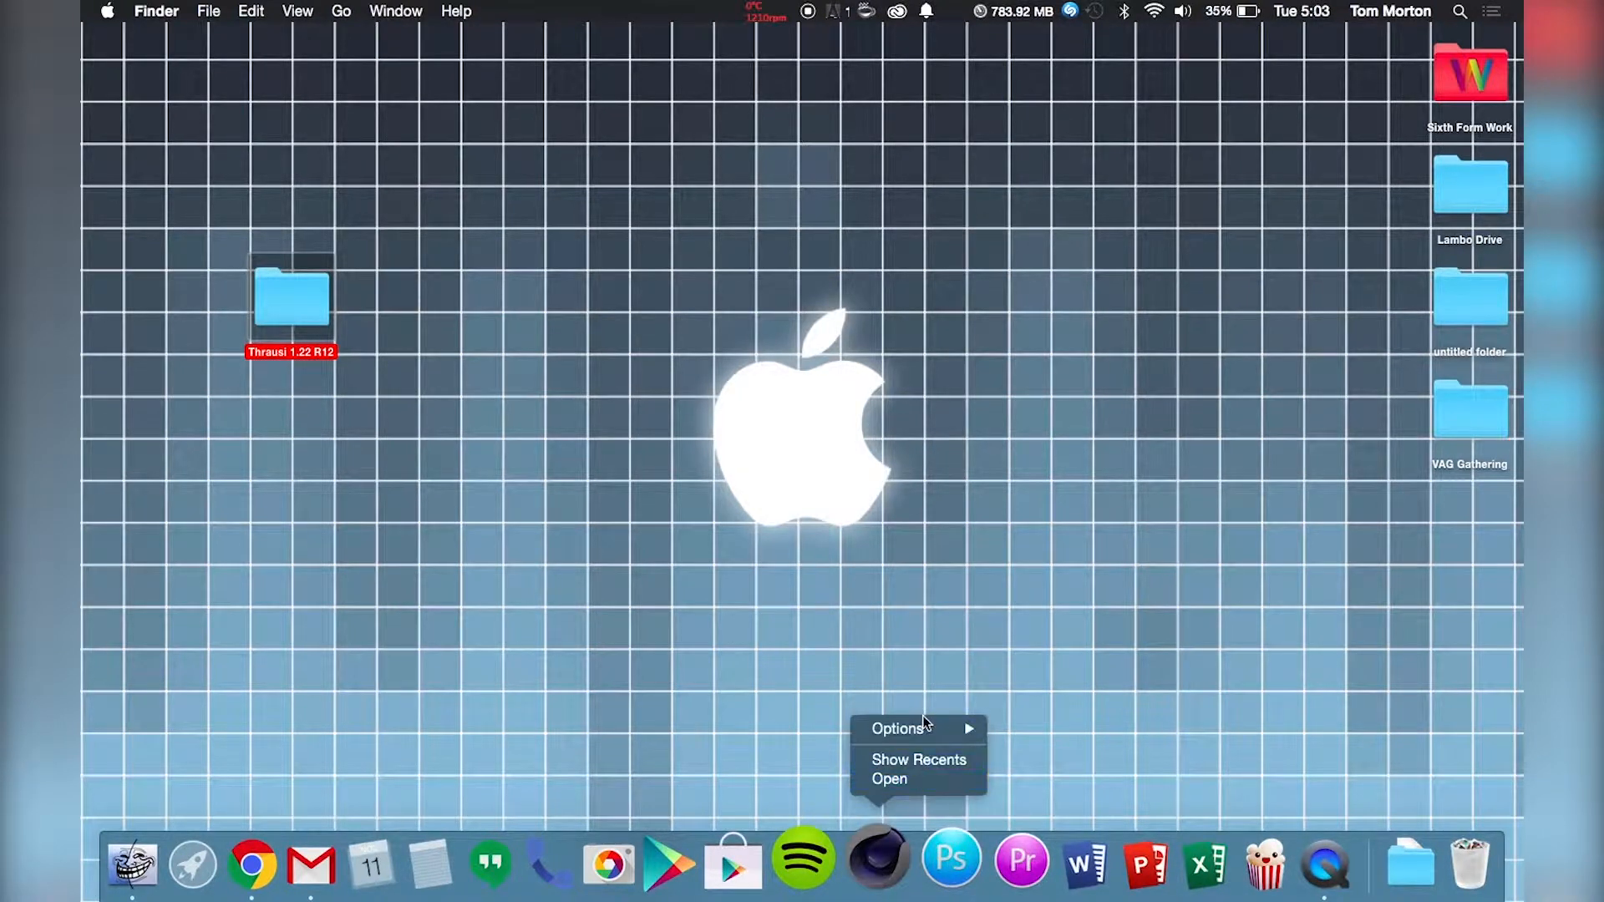
pyautogui.moveTo(897, 728)
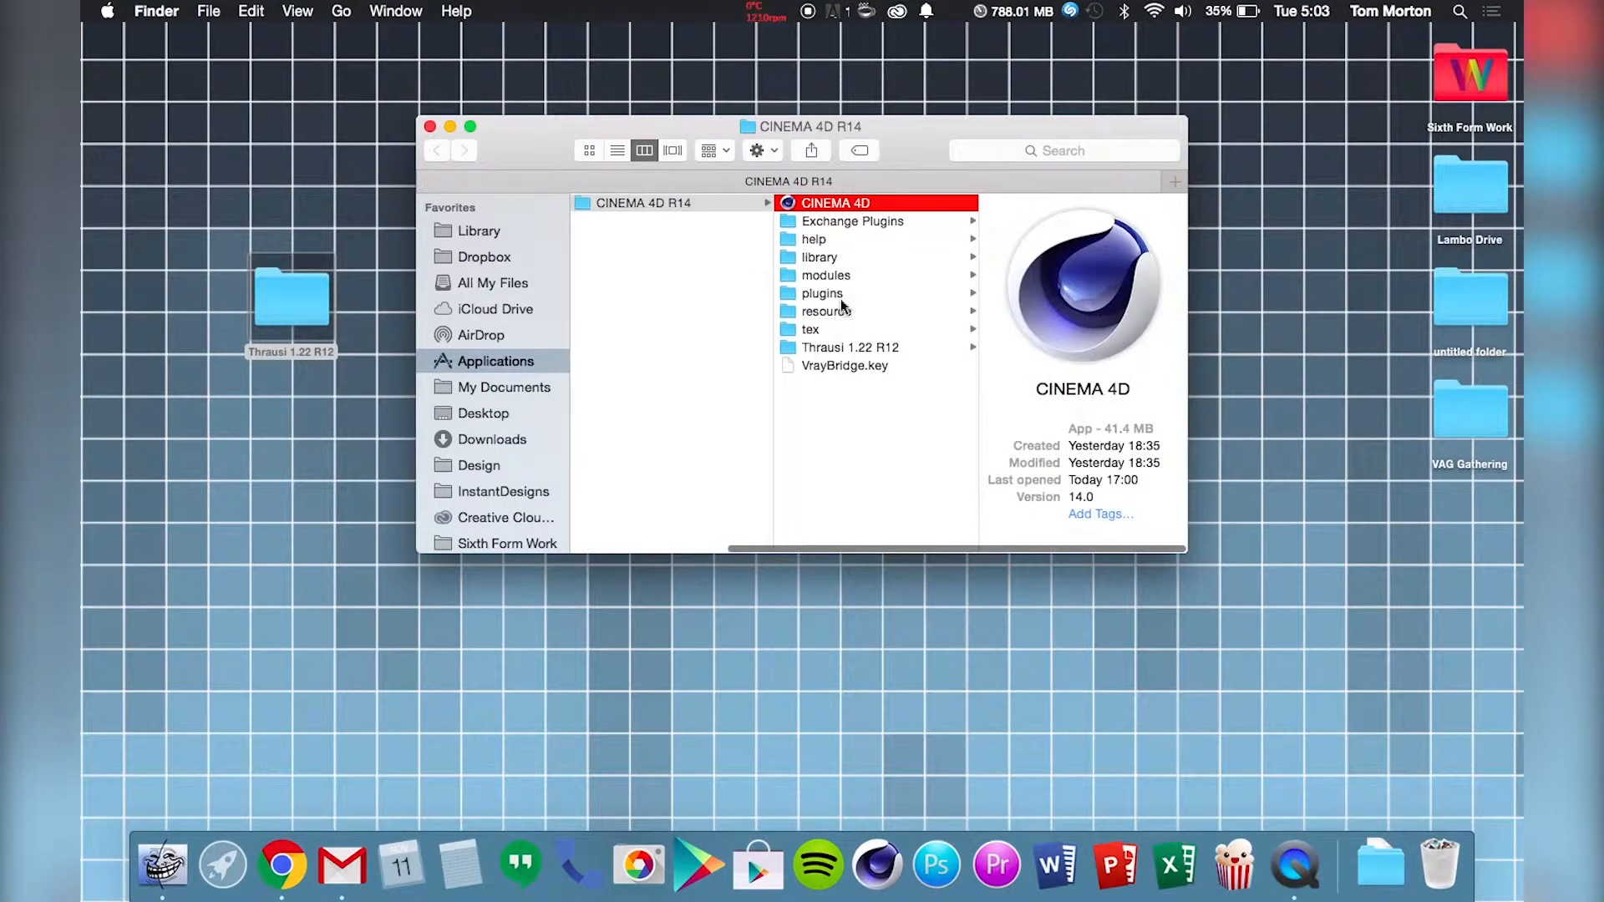
pyautogui.click(823, 293)
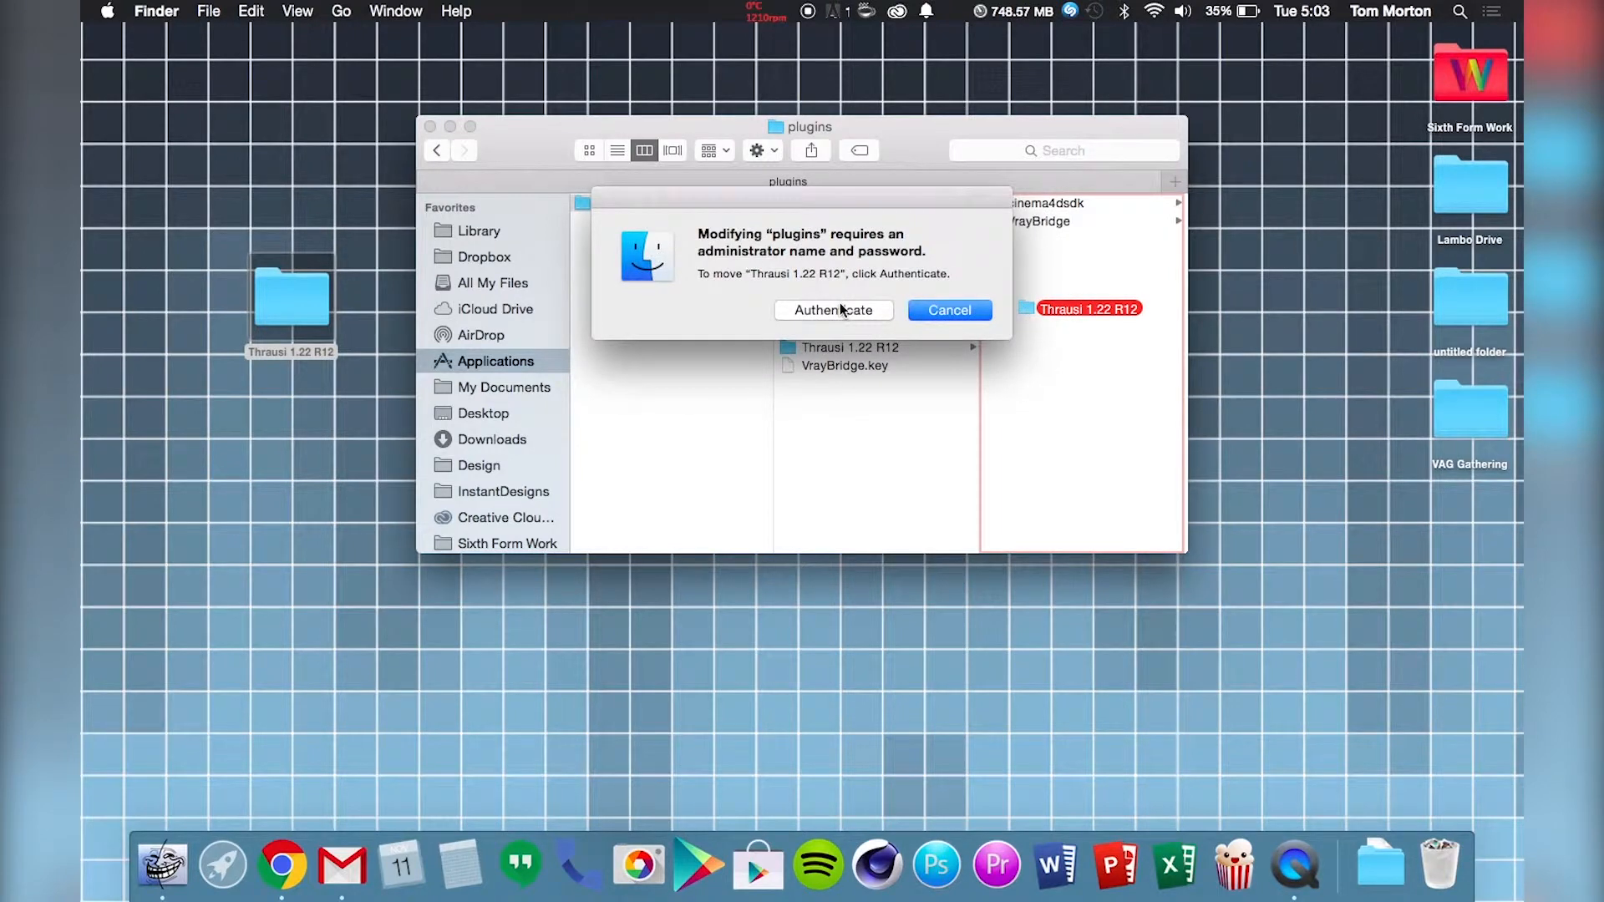
pyautogui.click(833, 310)
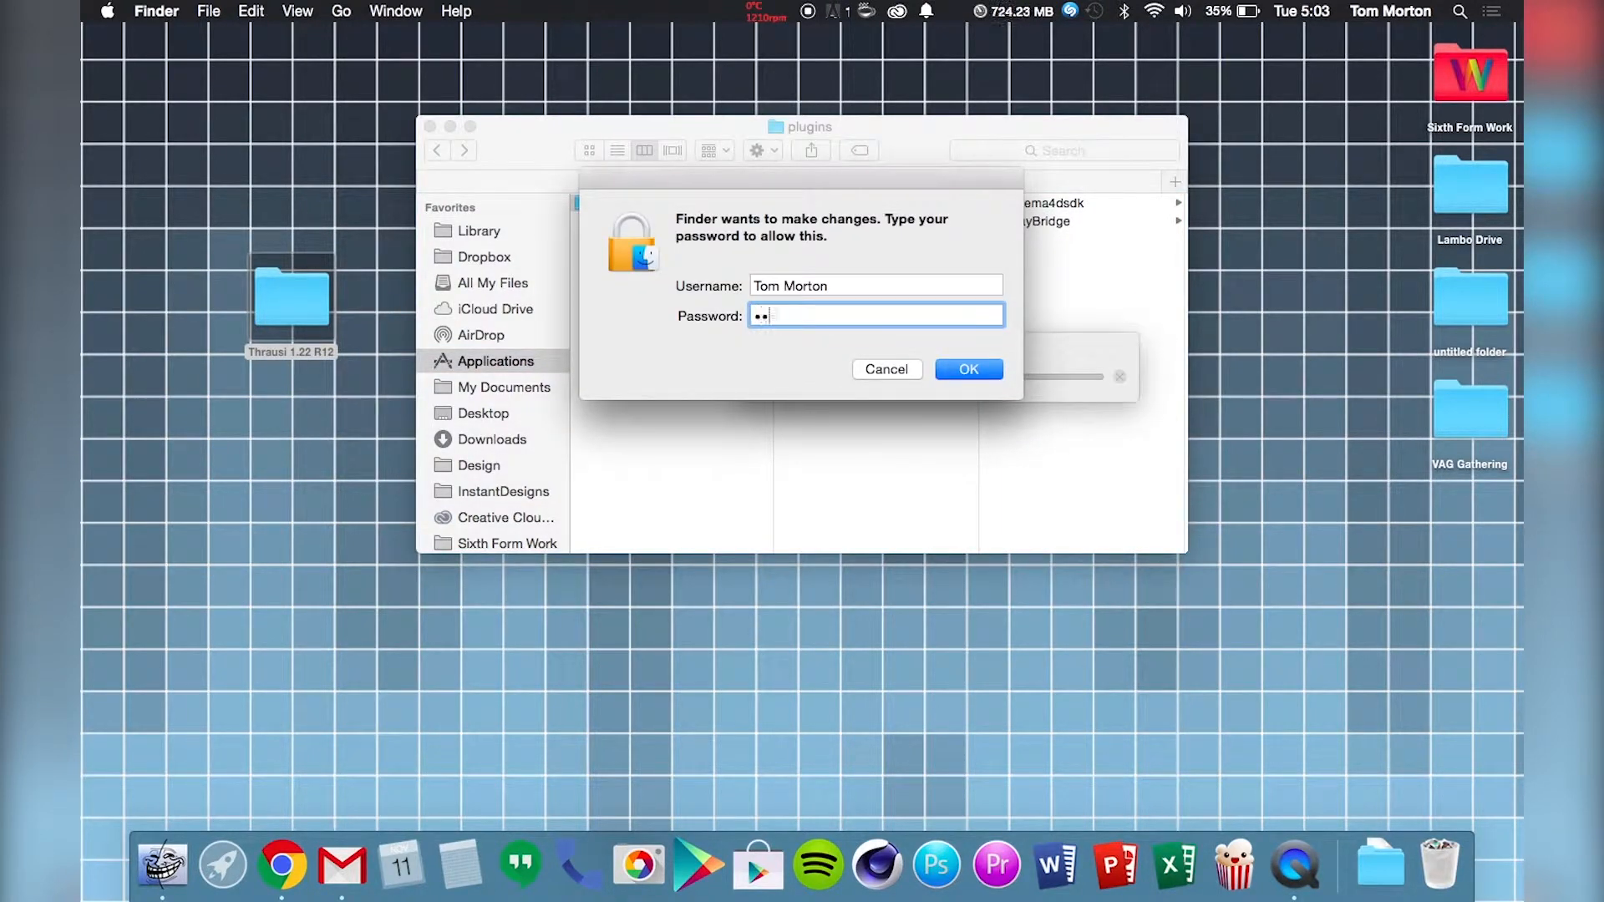
pyautogui.click(967, 369)
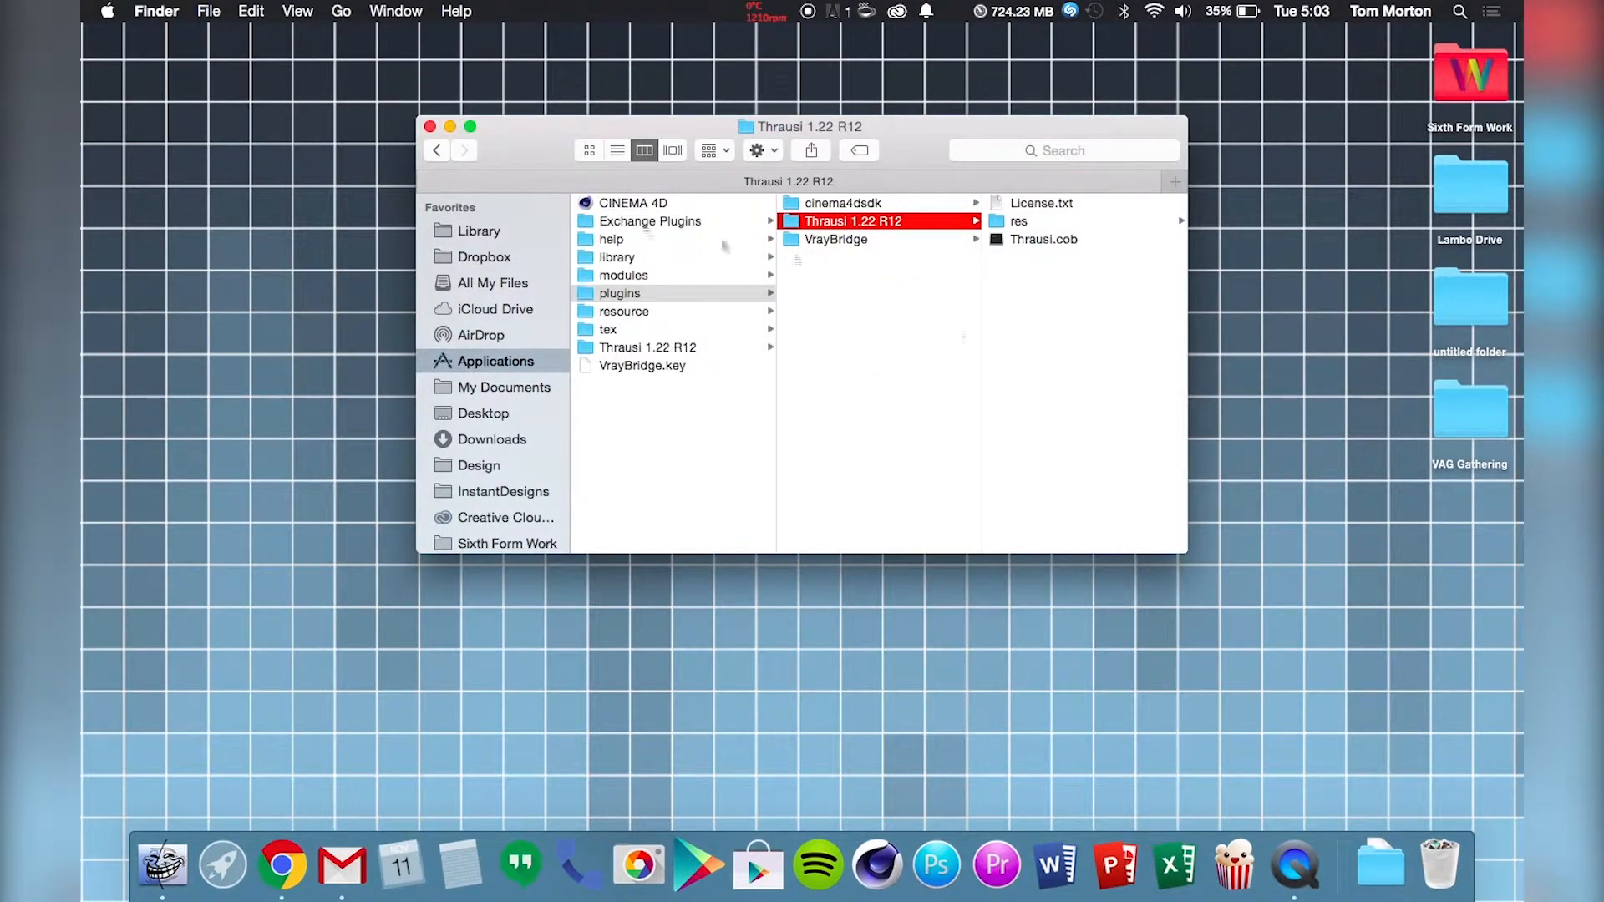
pyautogui.click(878, 863)
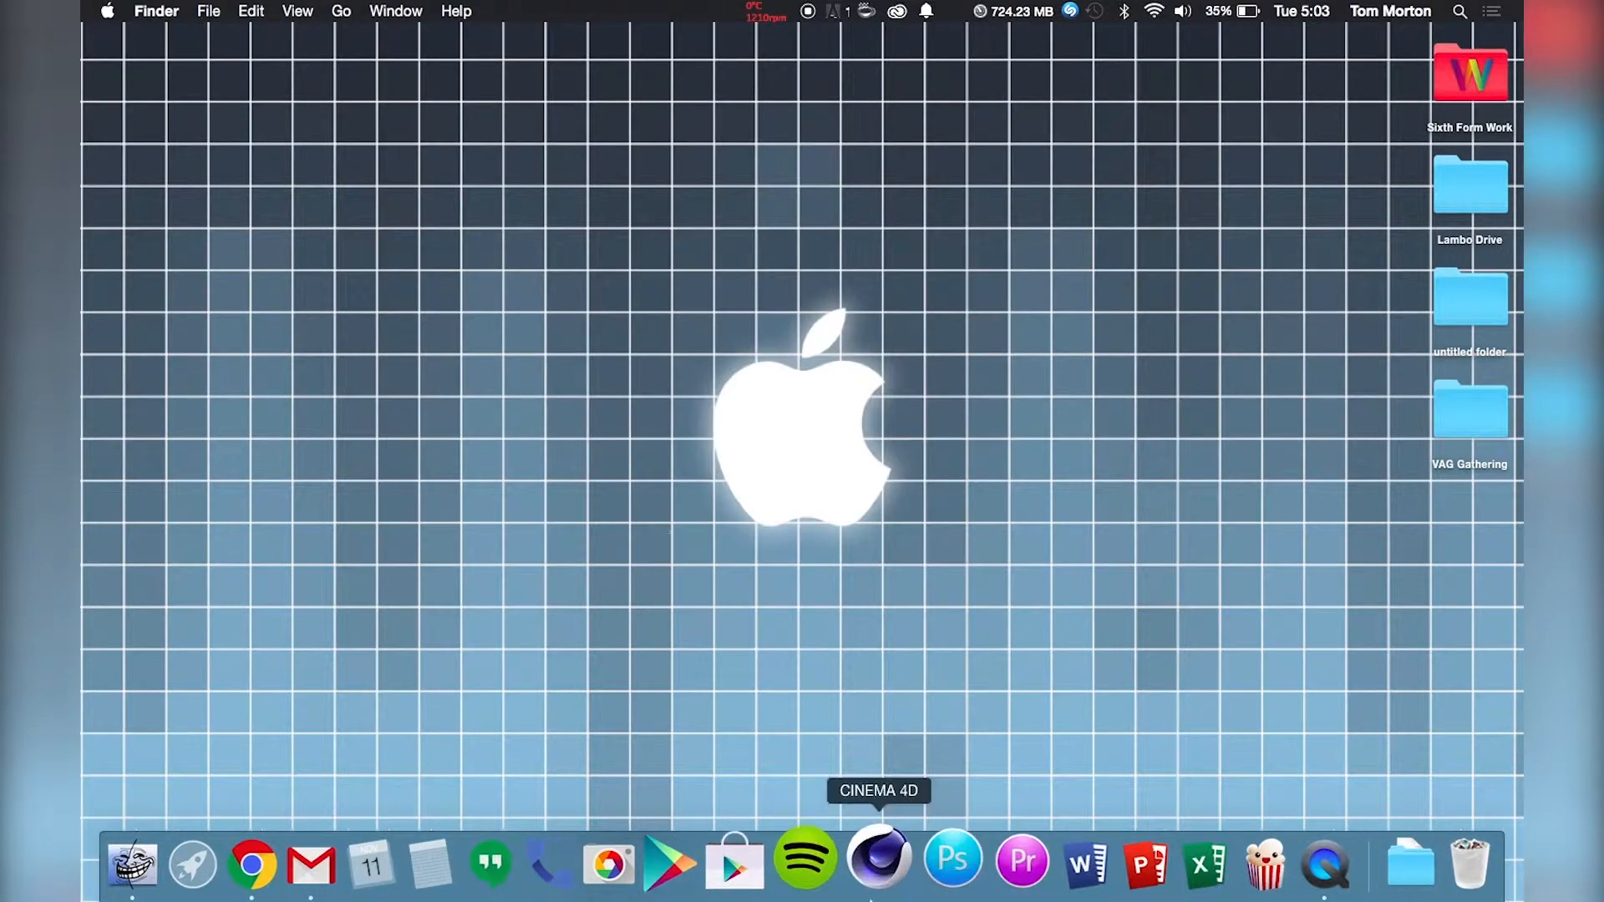
# Relaunch Cinema 4D R14 and verify Thrausi 1.22 R12 appears in the Plugins menu.
pyautogui.click(878, 865)
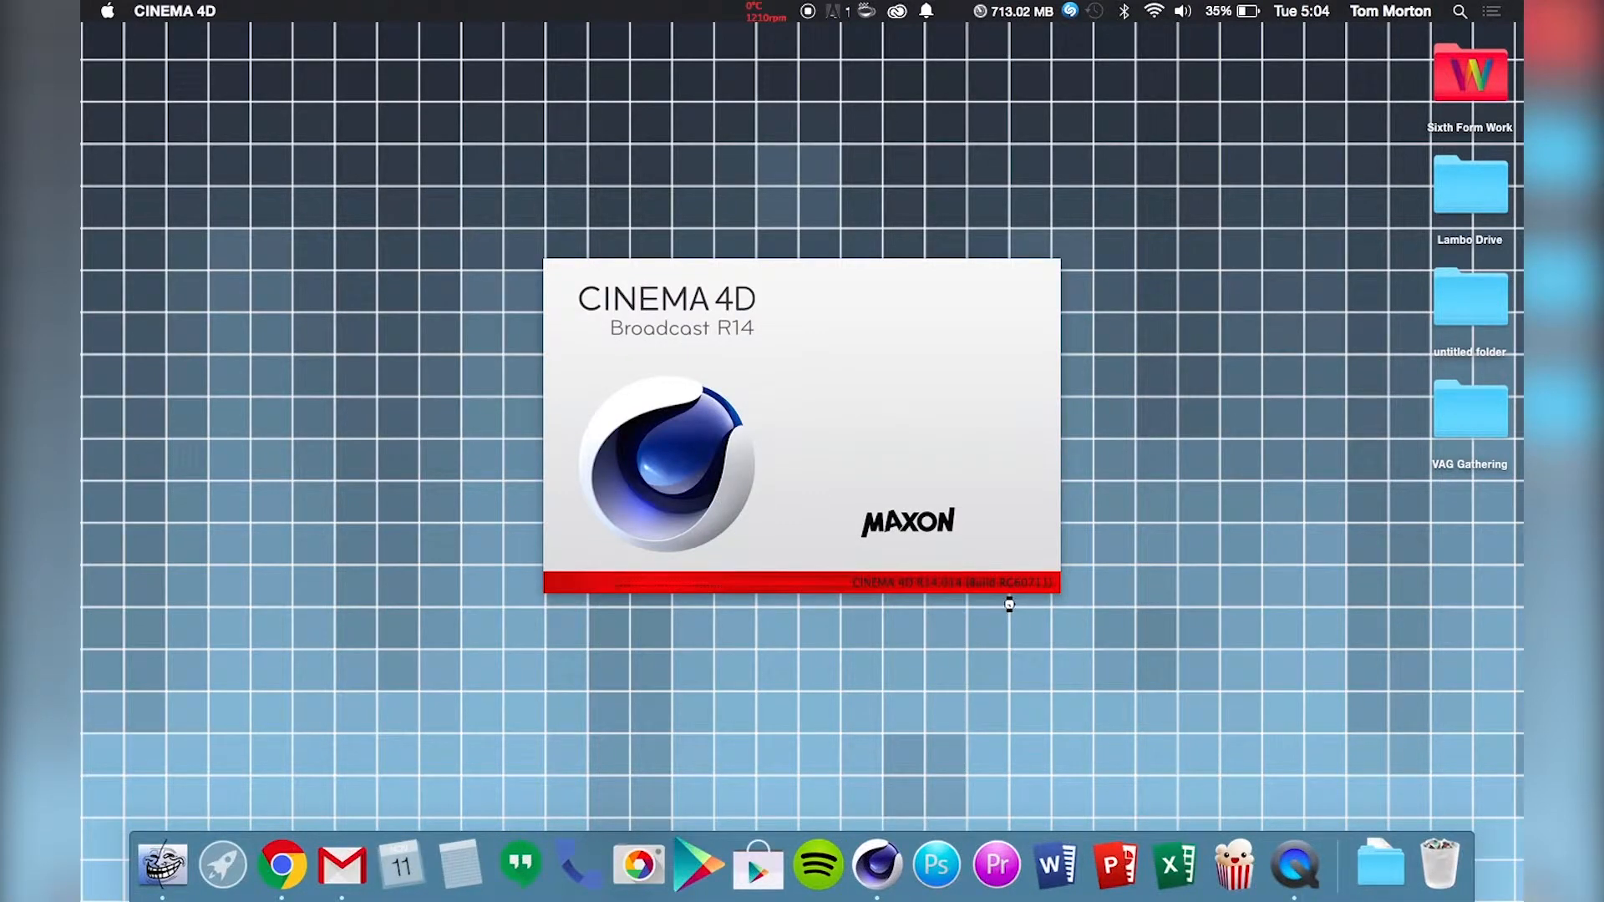
pyautogui.moveTo(780, 383)
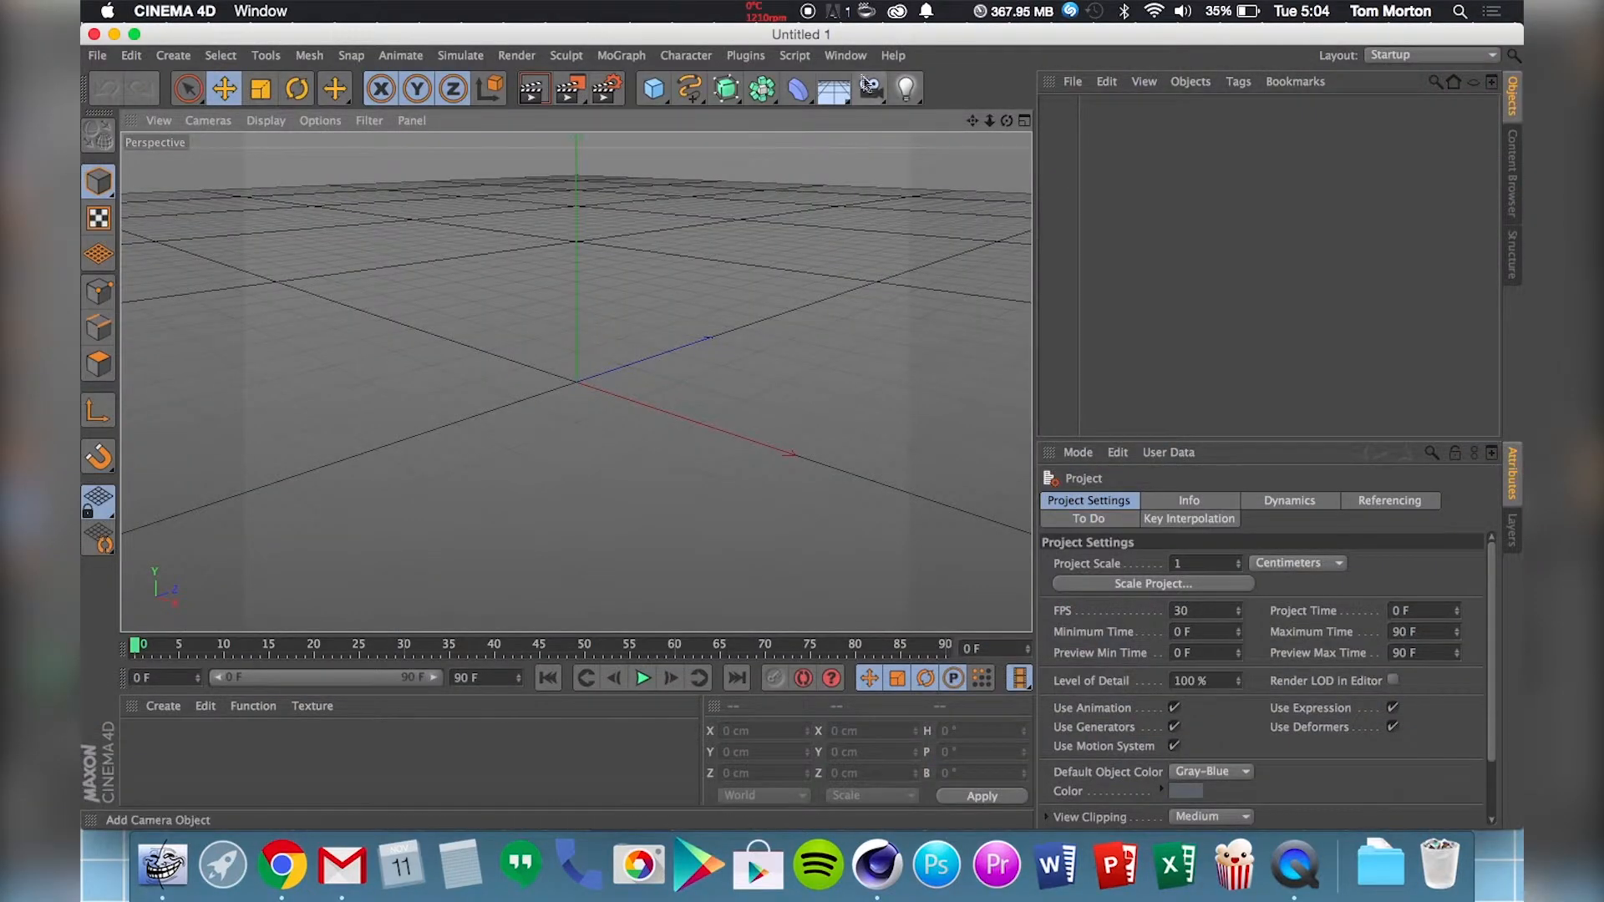
pyautogui.click(892, 55)
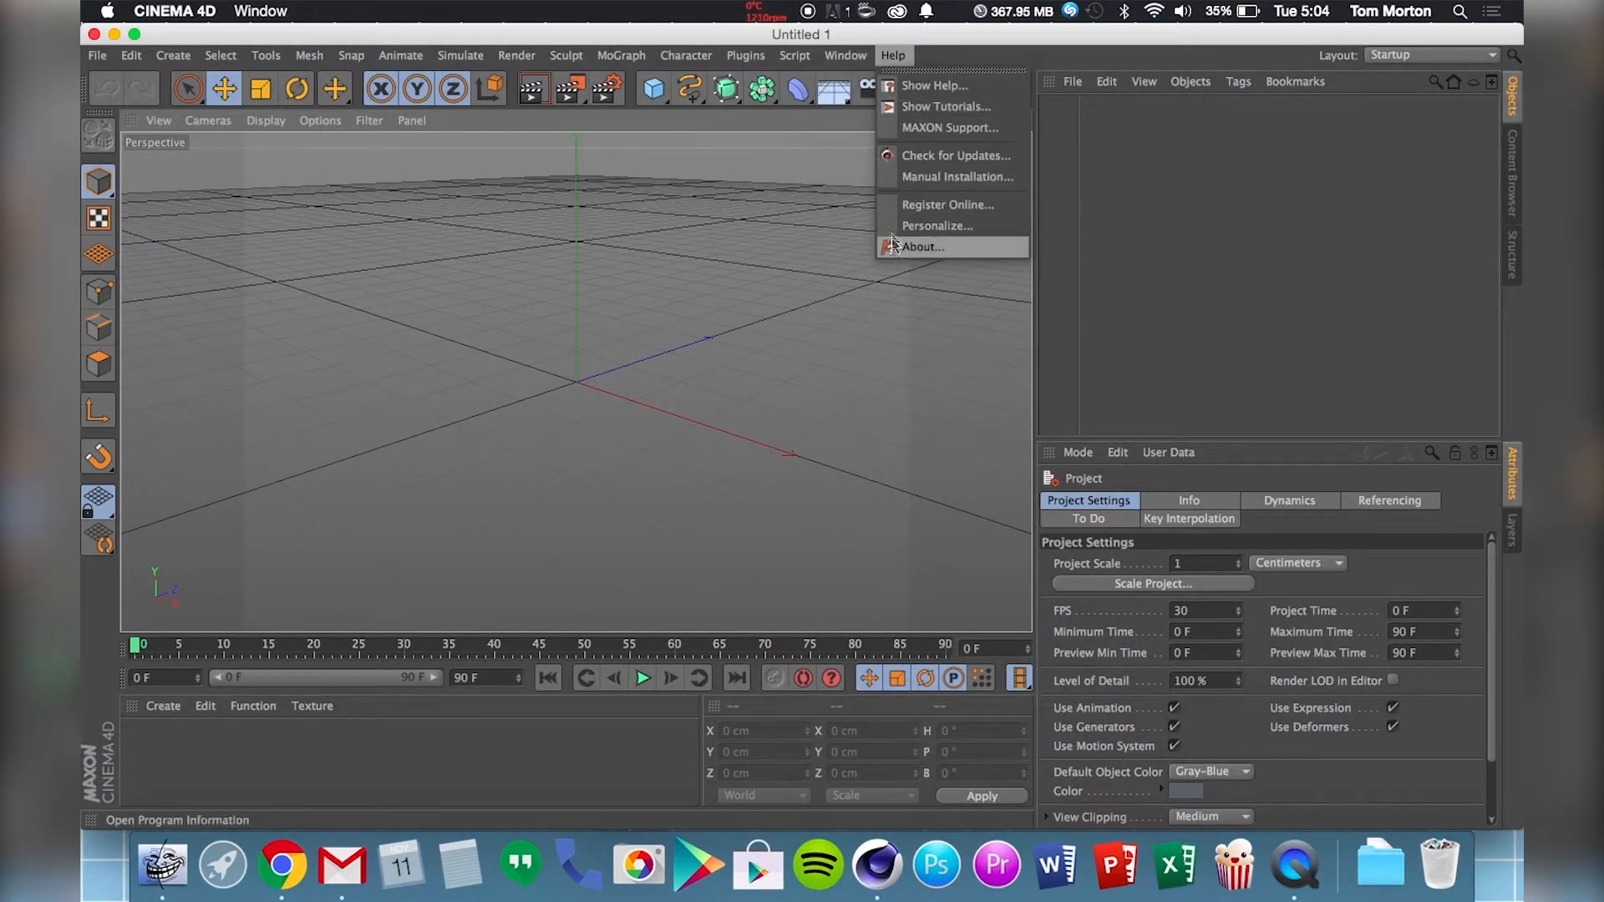
pyautogui.click(744, 55)
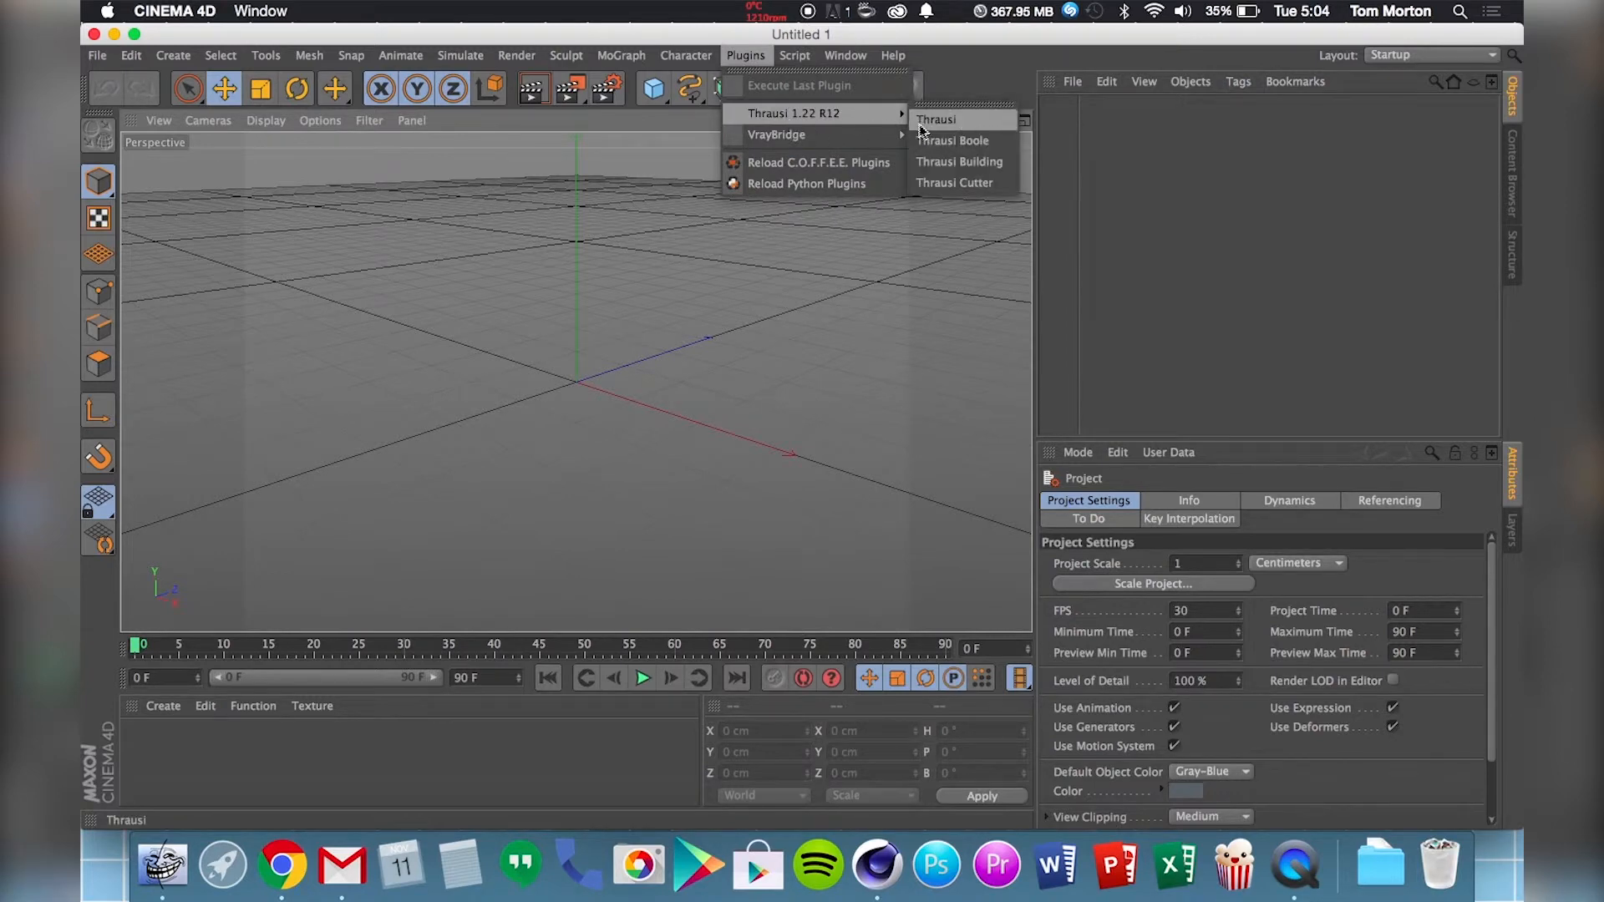